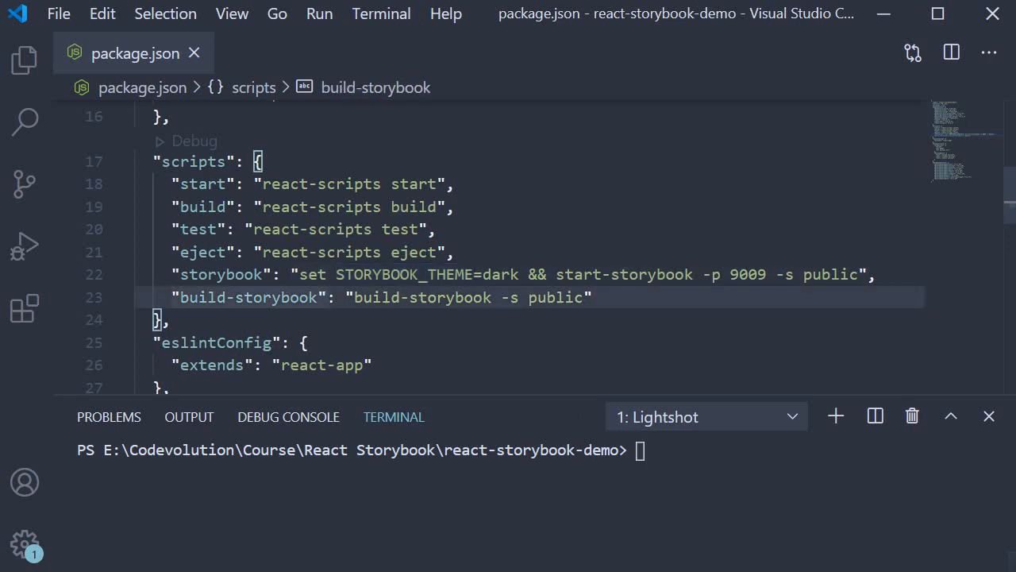
mouse_move(222, 274)
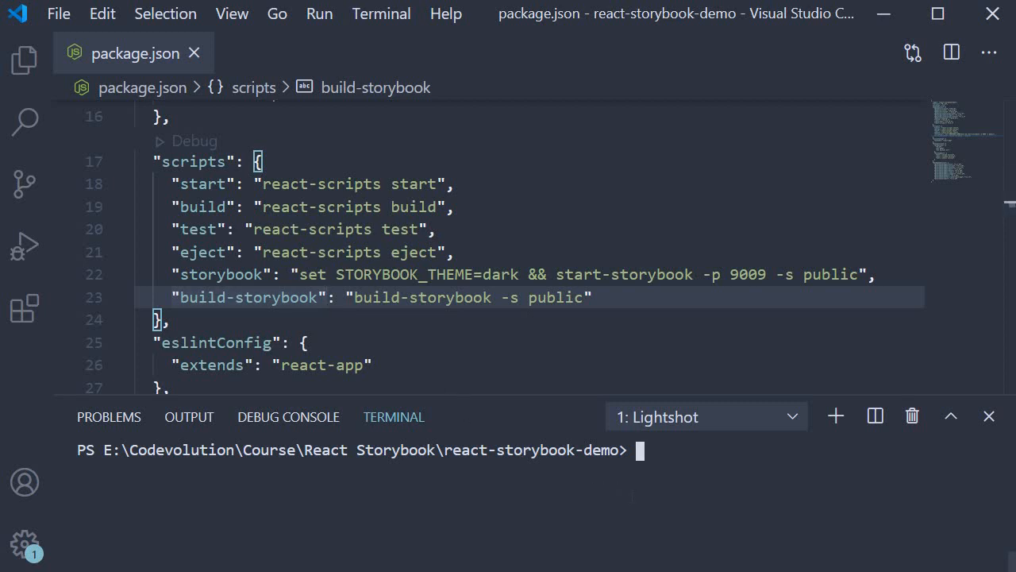
Run yarn build-storybook in the terminal to produce the static Storybook build
type("yarn b")
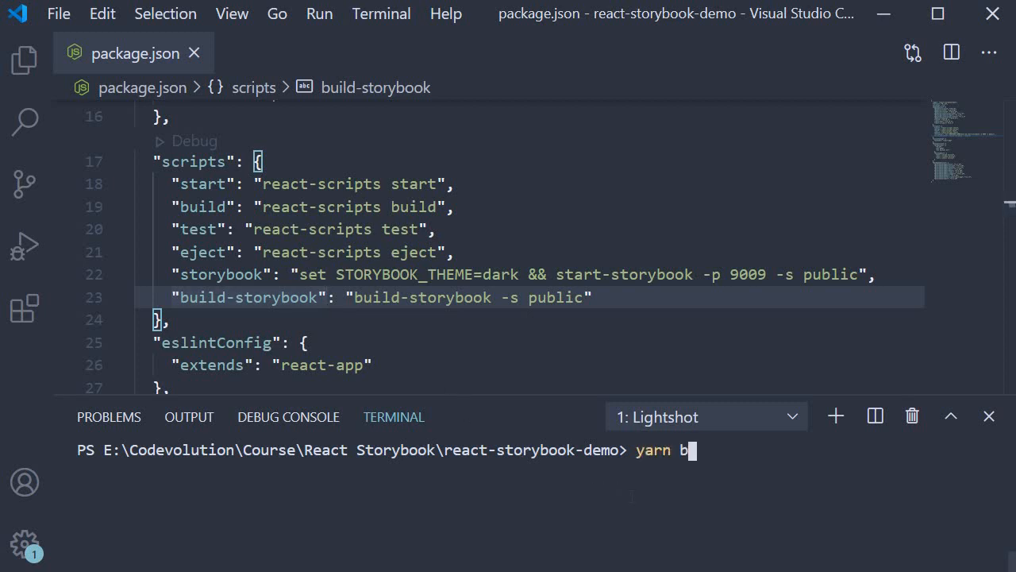
type("uild-sory")
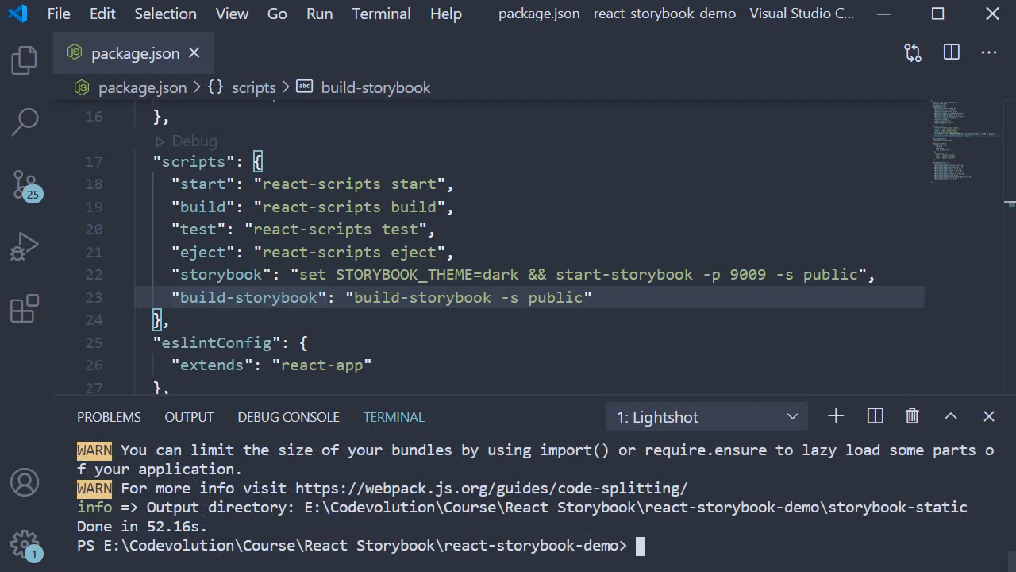
mouse_move(87, 197)
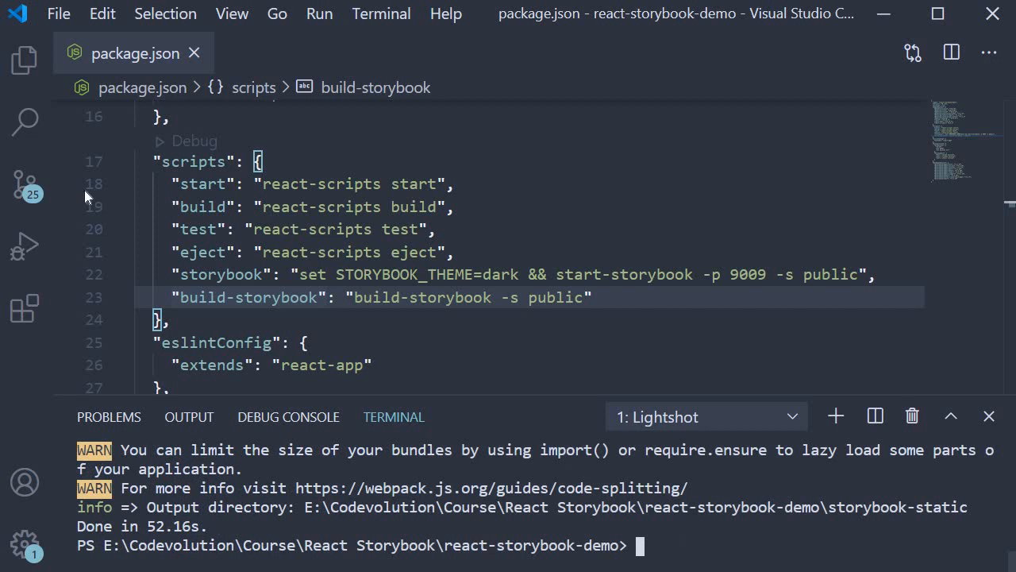
Show the Explorer file list and browse the new storybook-static folder, then collapse it
left_click(25, 59)
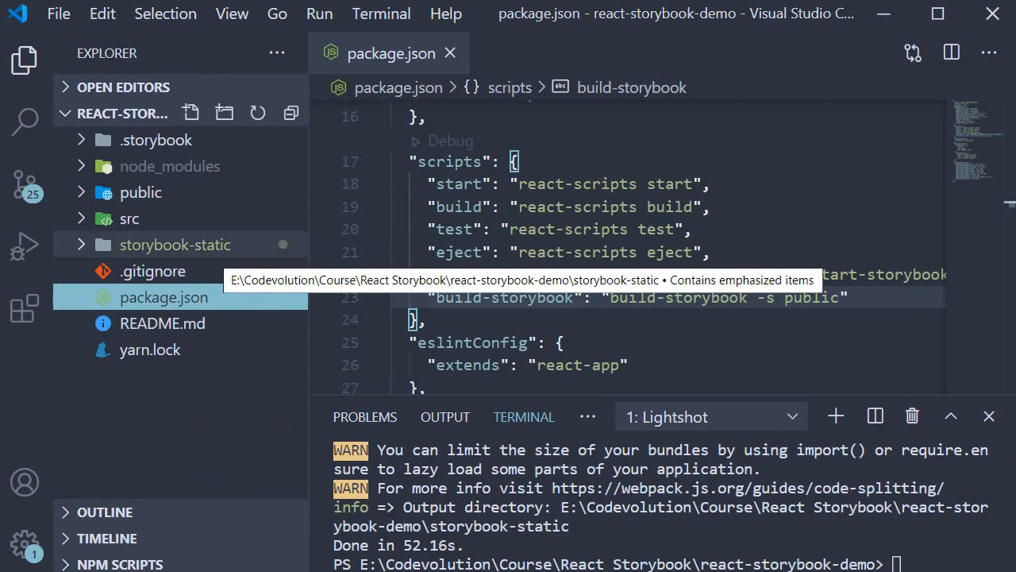
mouse_move(220, 259)
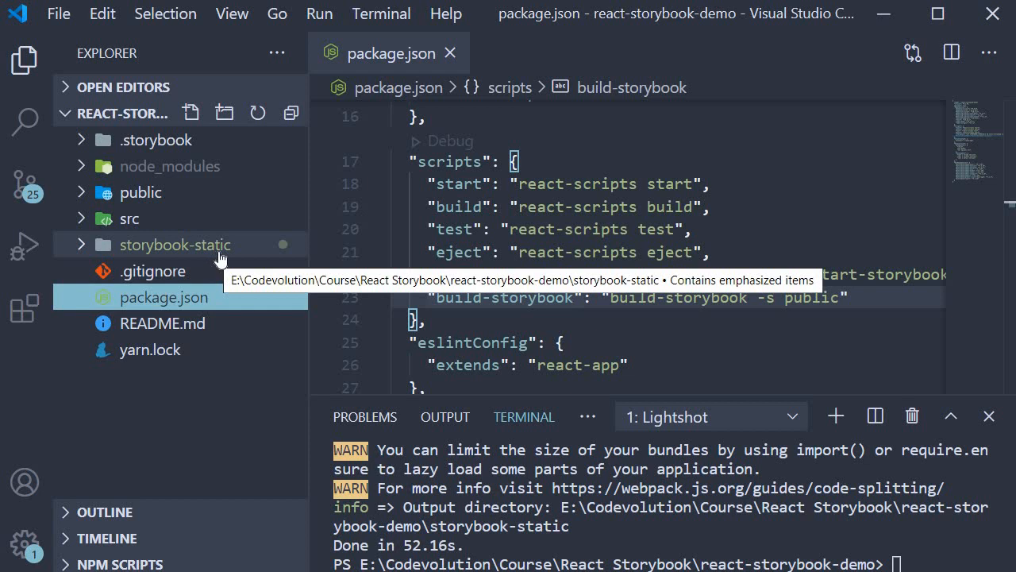
mouse_move(161, 254)
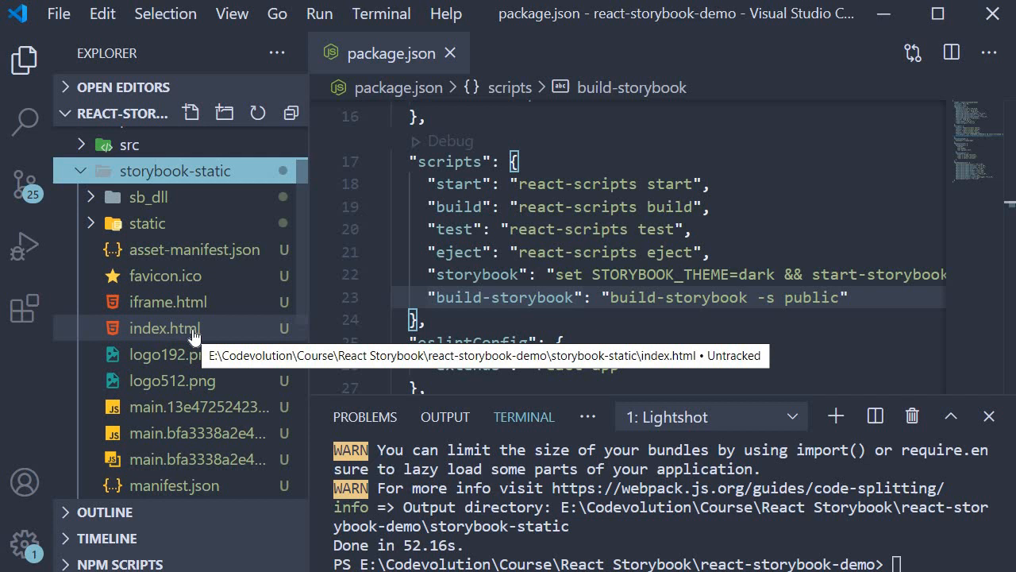
mouse_move(169, 205)
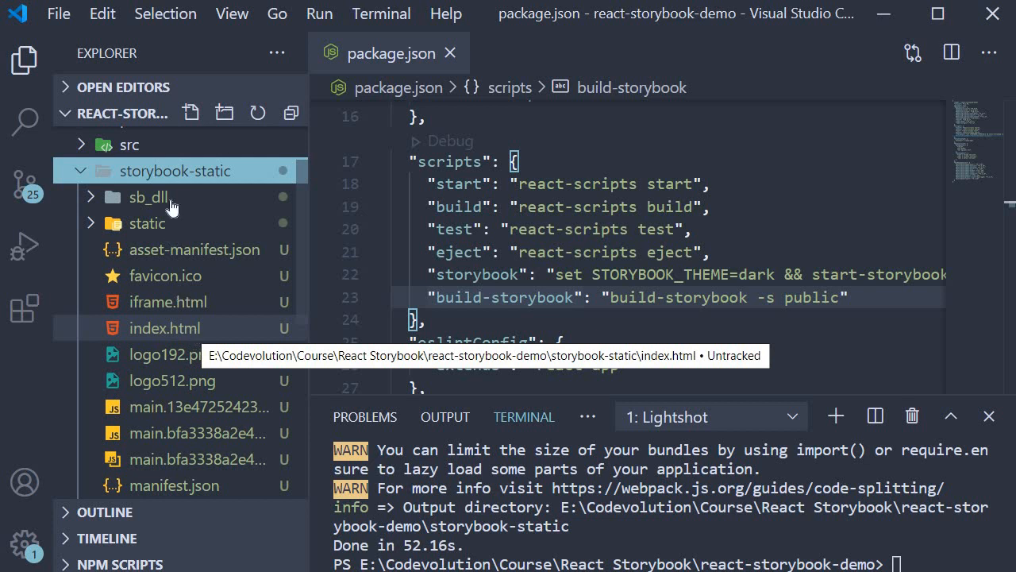
left_click(79, 170)
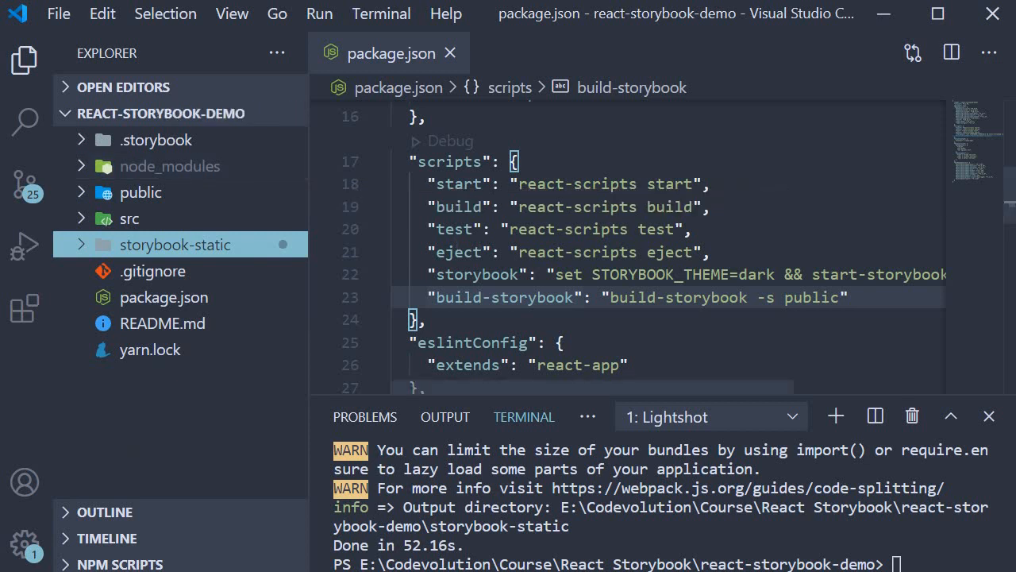